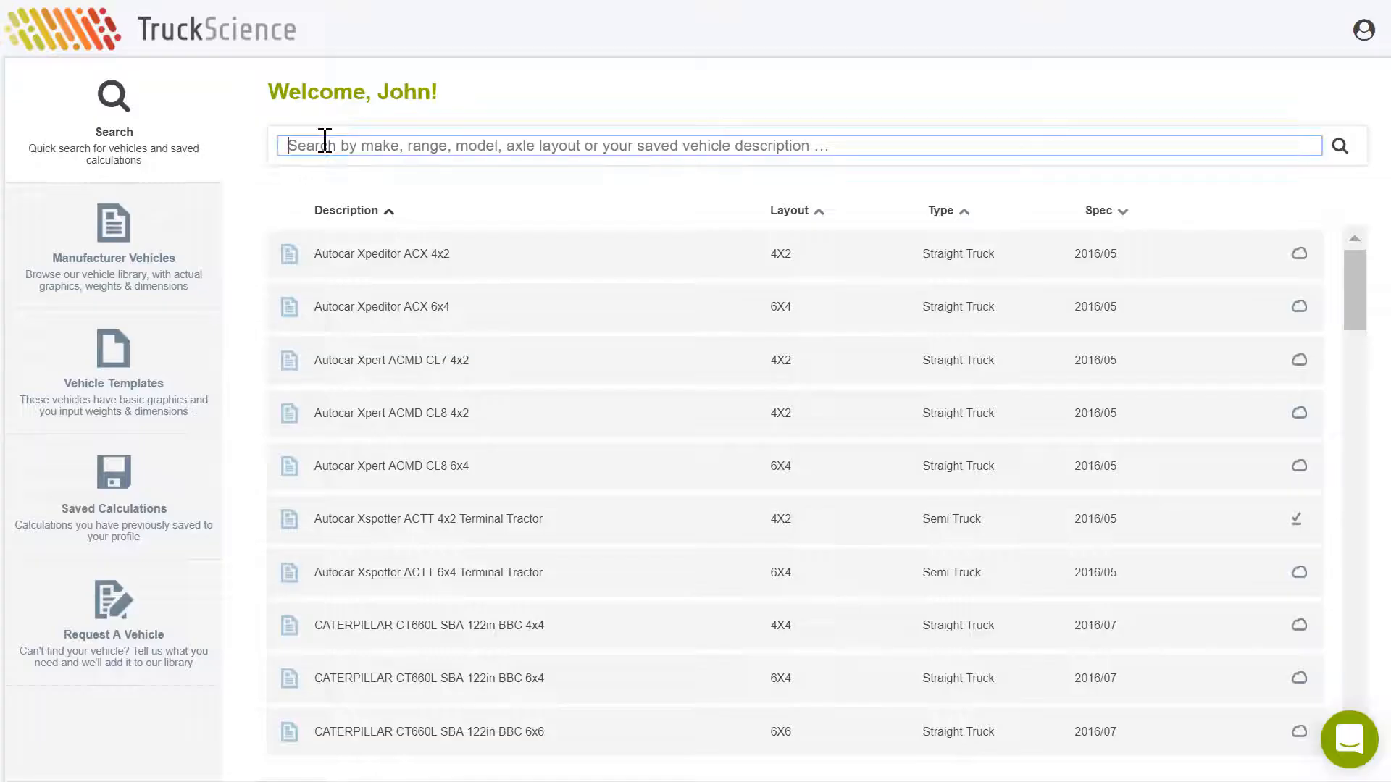
- Search 'ford f' and open the FORD F-750 Super Duty Reg. Cab 4x2 DRW chassis
{"action": "type", "text": "ford f-75"}
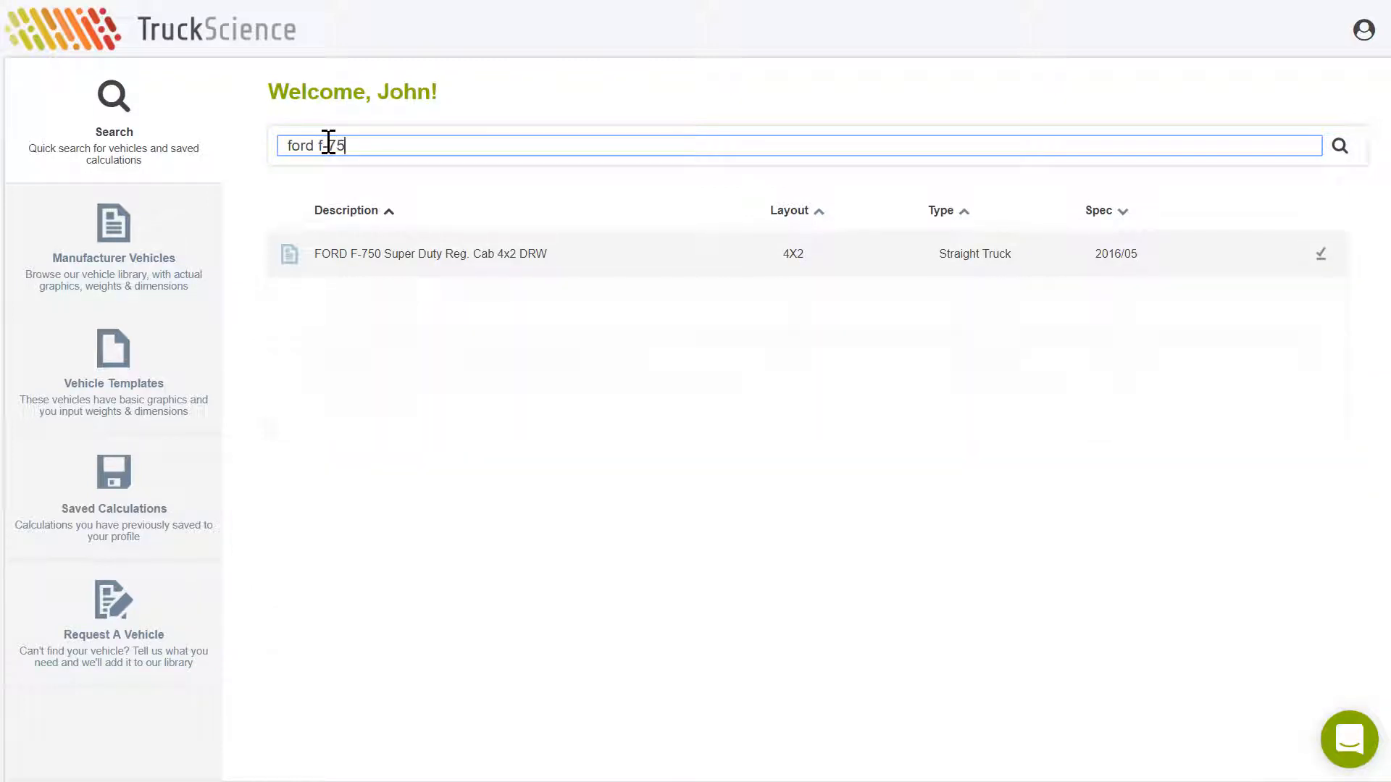
{"action": "left_click", "coordinate": [430, 253]}
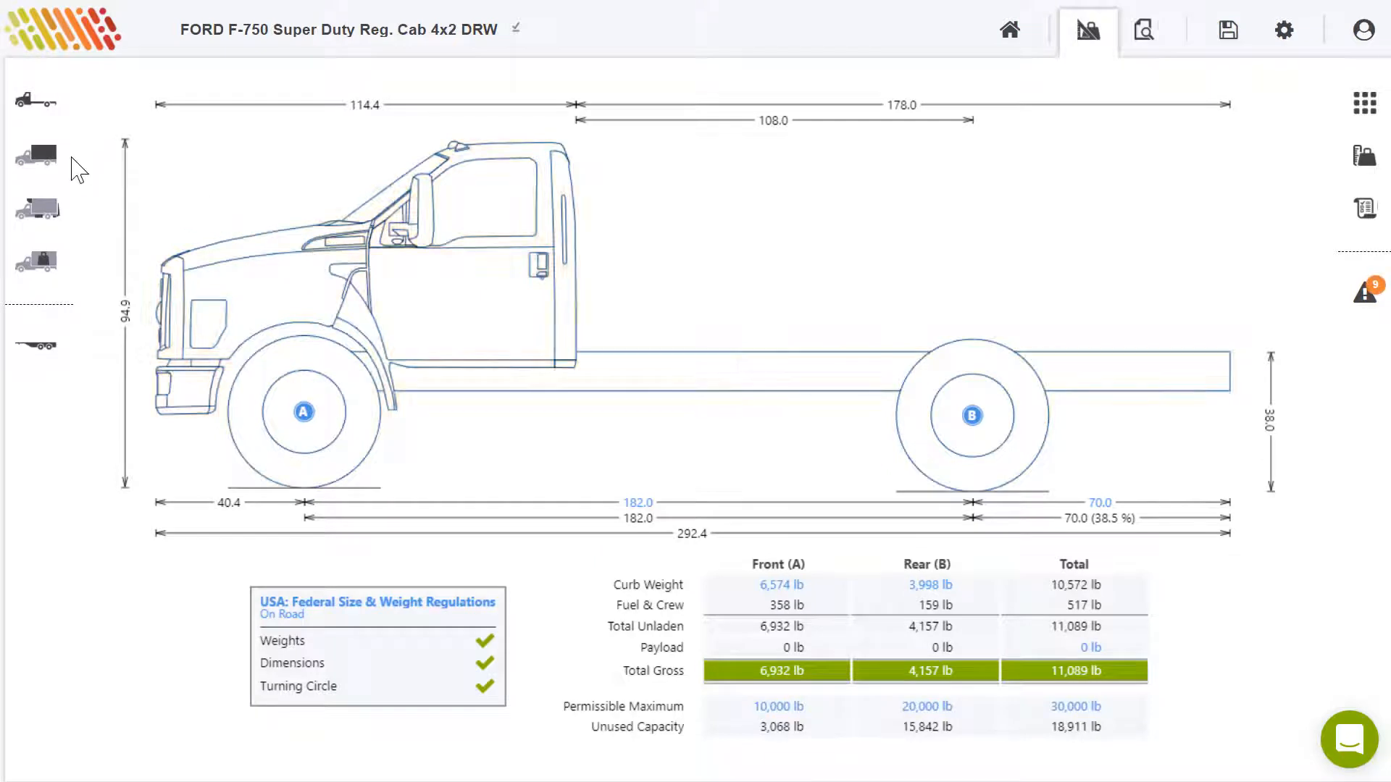
- Add a box body to the chassis and review the 14,898 lb payload settings
{"action": "left_click", "coordinate": [34, 156]}
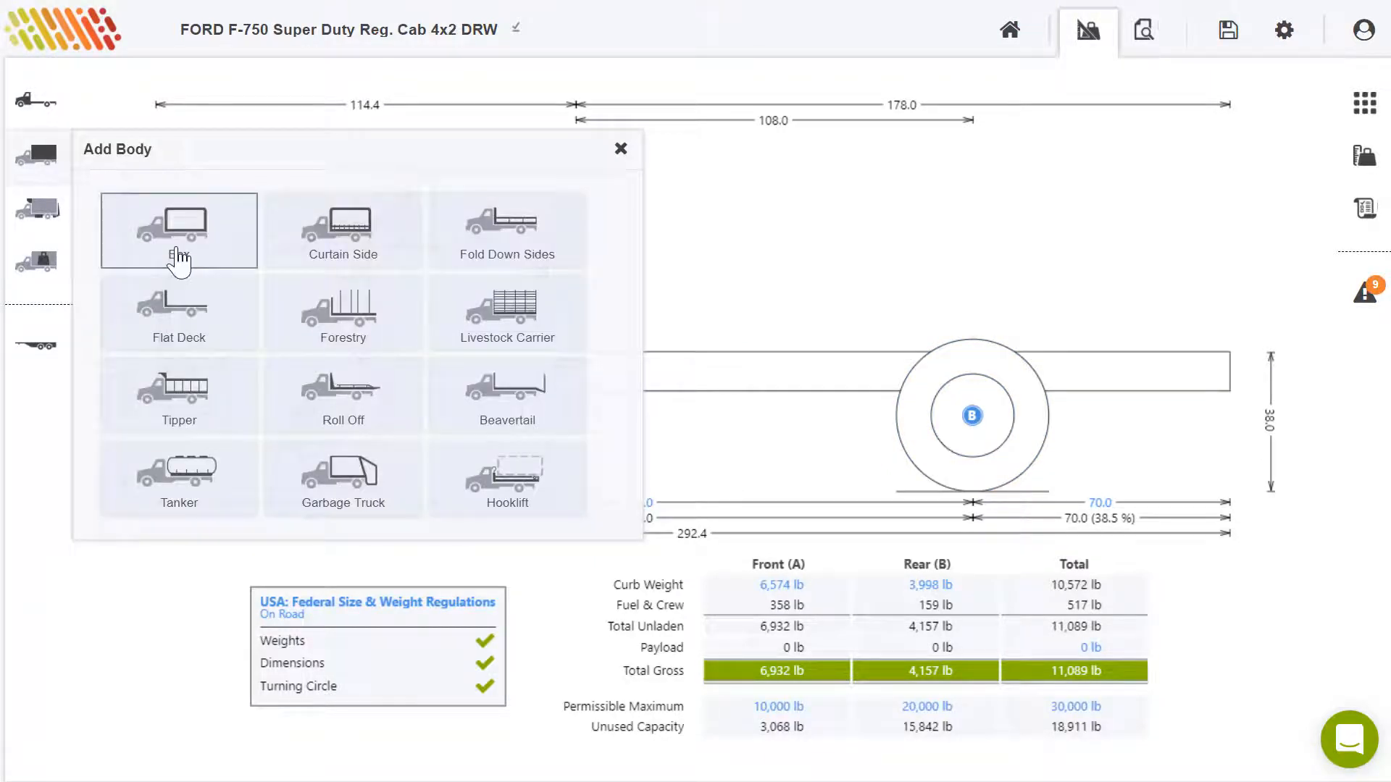
{"action": "left_click", "coordinate": [177, 229]}
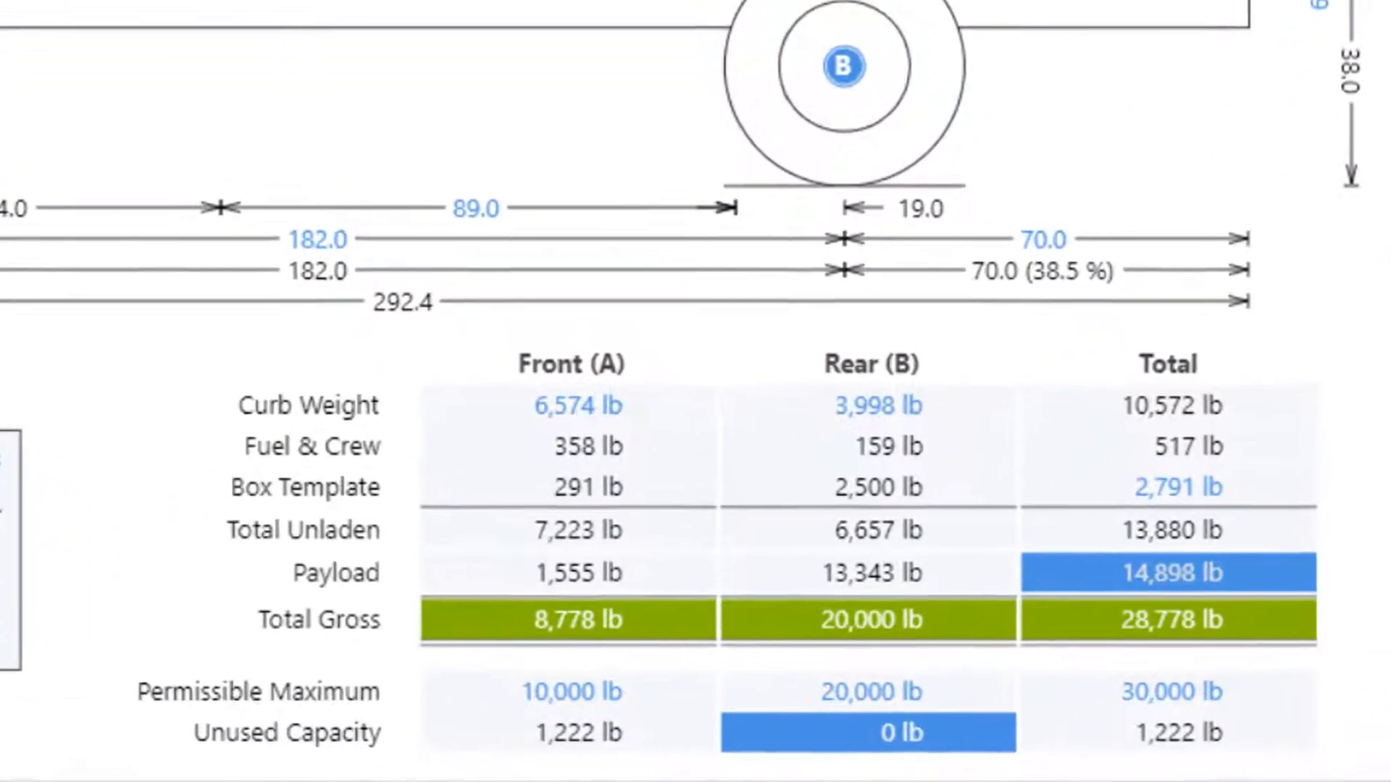
{"action": "left_click", "coordinate": [47, 212]}
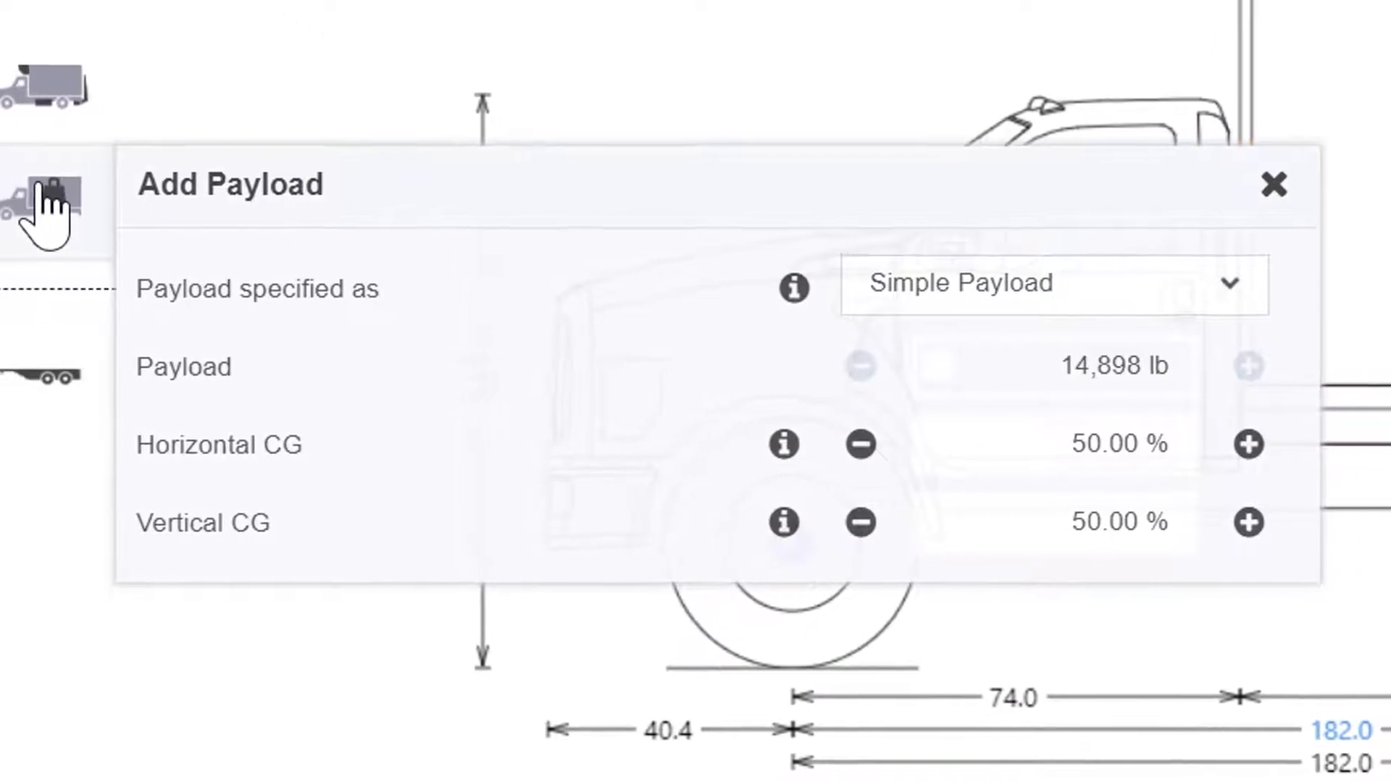
{"action": "left_click", "coordinate": [1274, 186]}
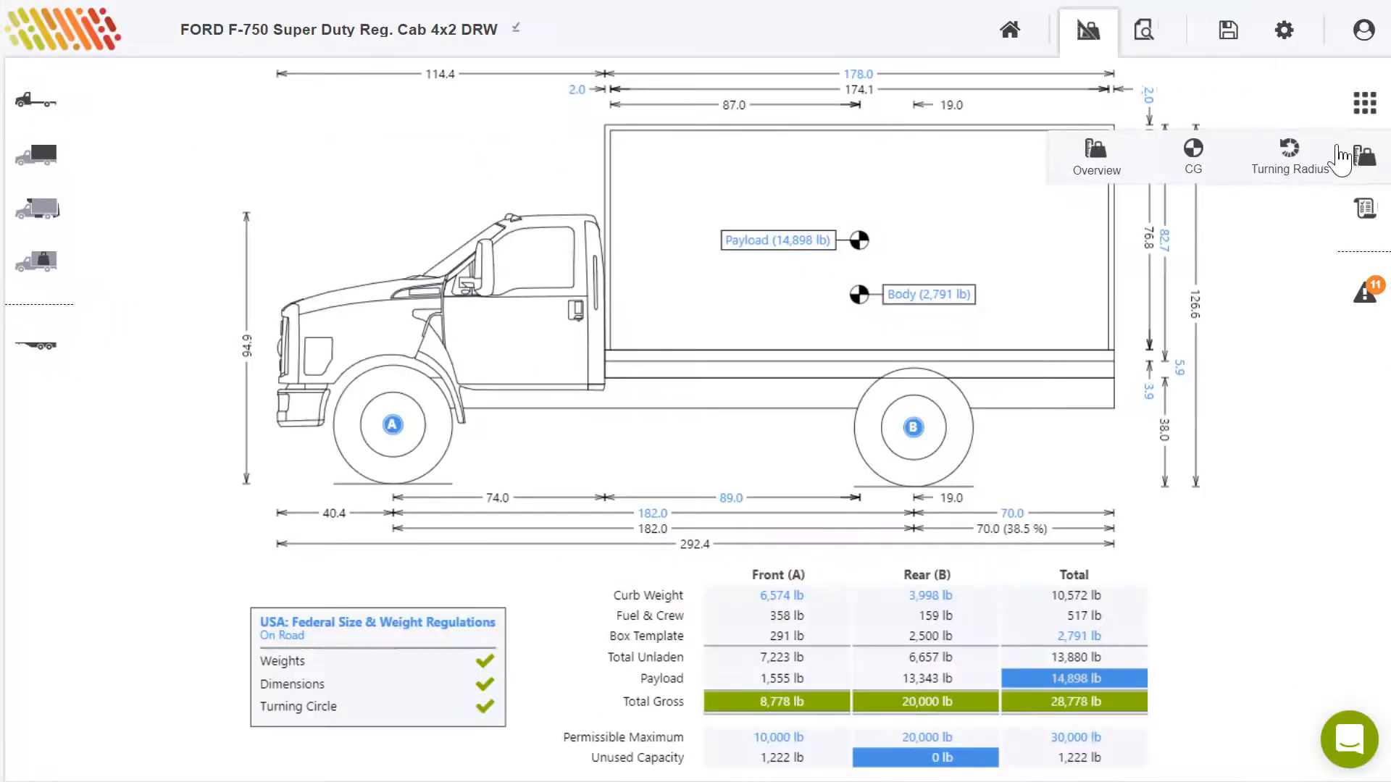
- Drag the box body forward toward the cab so the Dimensions check passes
{"action": "left_click", "coordinate": [1290, 155]}
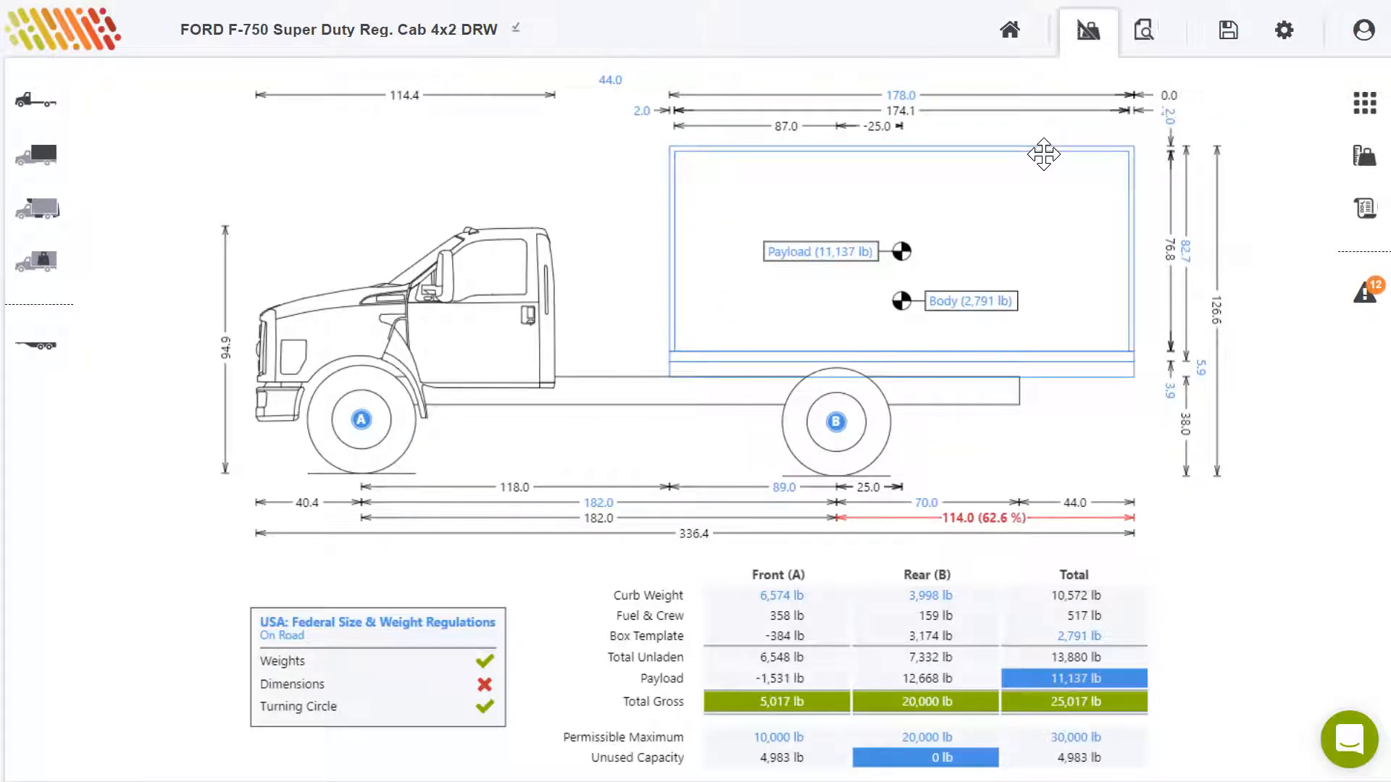
{"action": "left_click_drag", "start_coordinate": [1044, 155], "coordinate": [925, 165]}
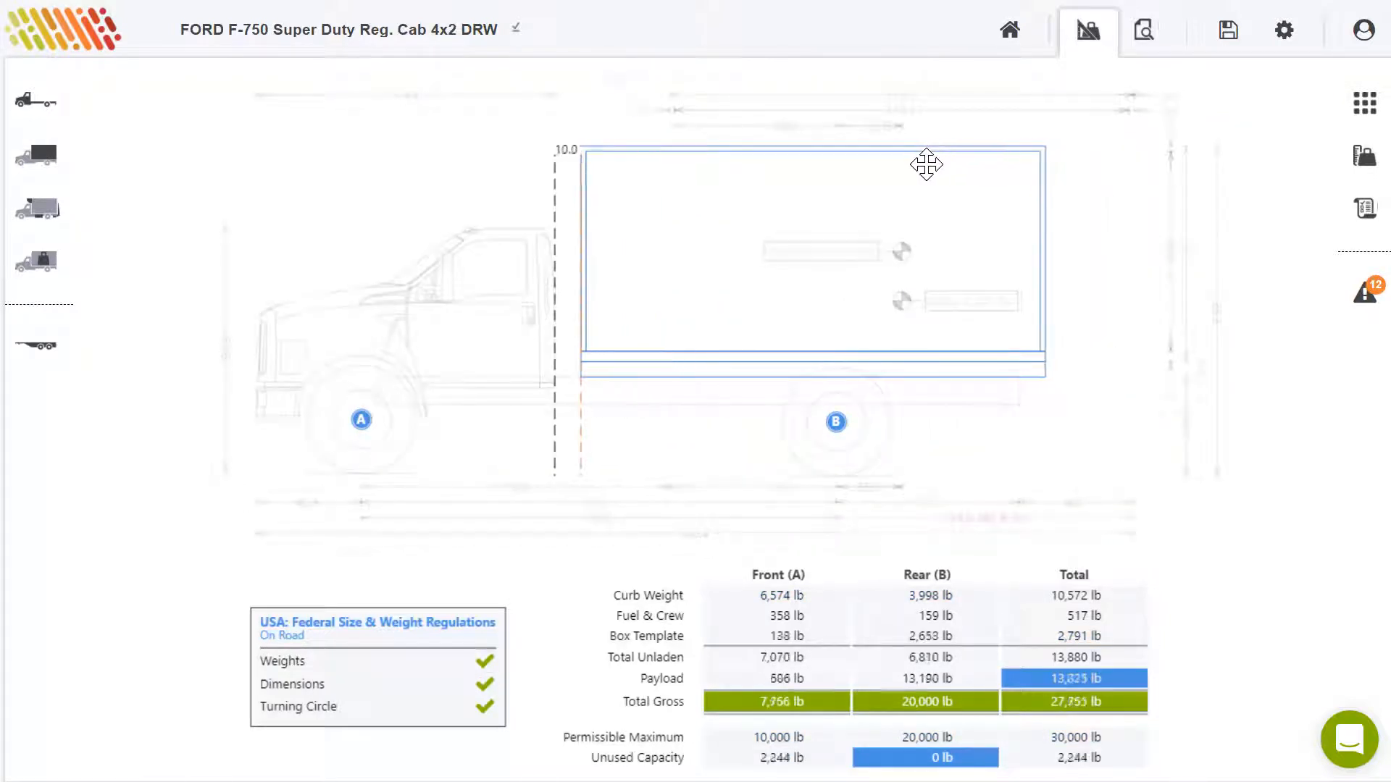
{"action": "left_click", "coordinate": [39, 262]}
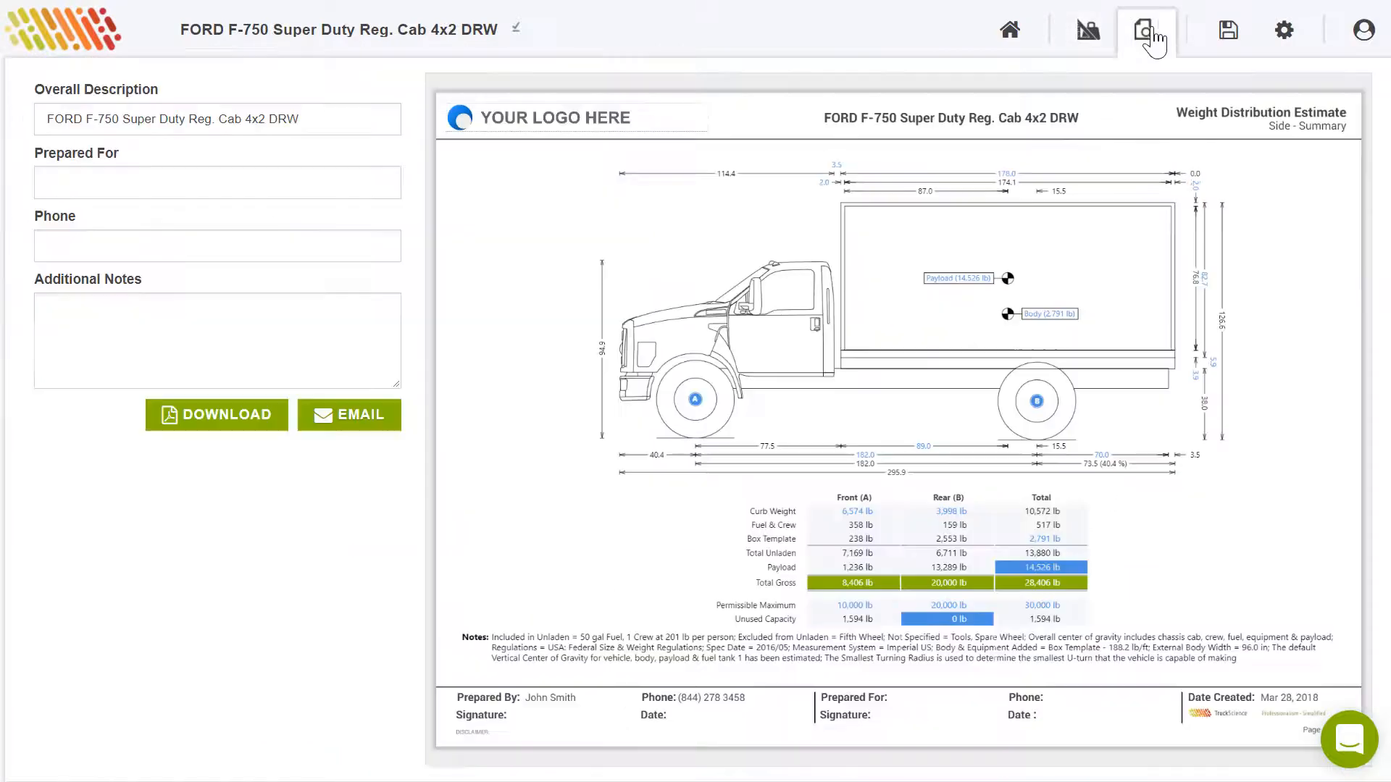
- Enter 'Bob Sm' as customer and 'Thank you for your business' note, then return home
{"action": "type", "text": "Bob Smith"}
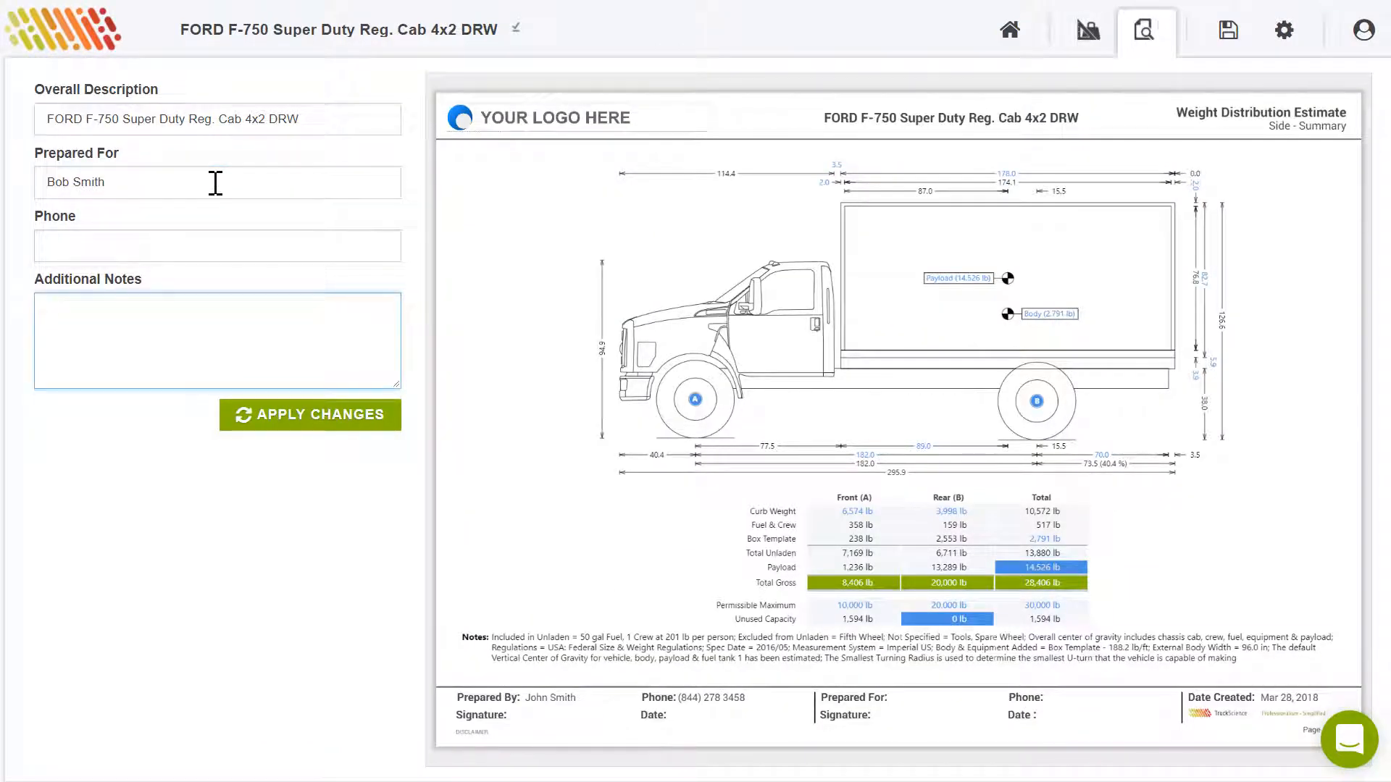
{"action": "type", "text": "Thank you for your"}
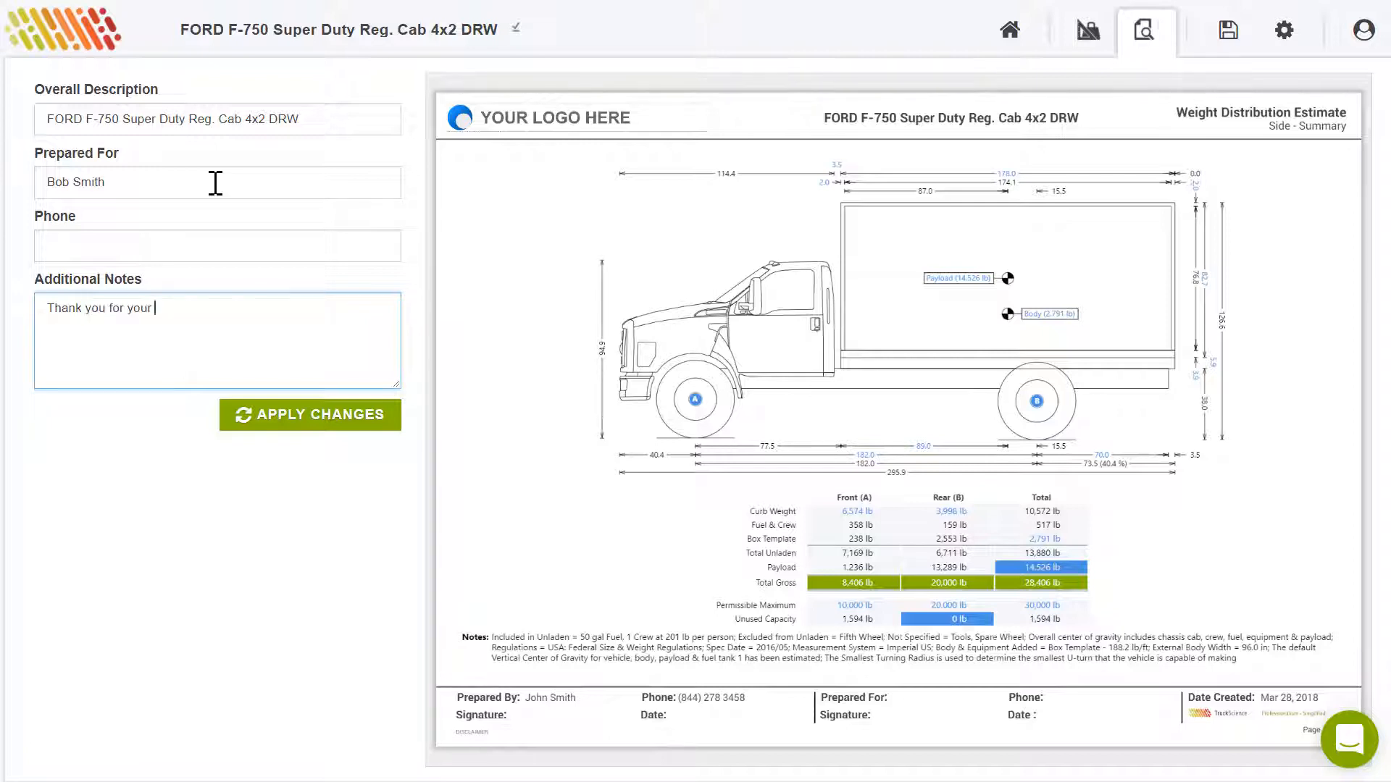
{"action": "type", "text": "business!"}
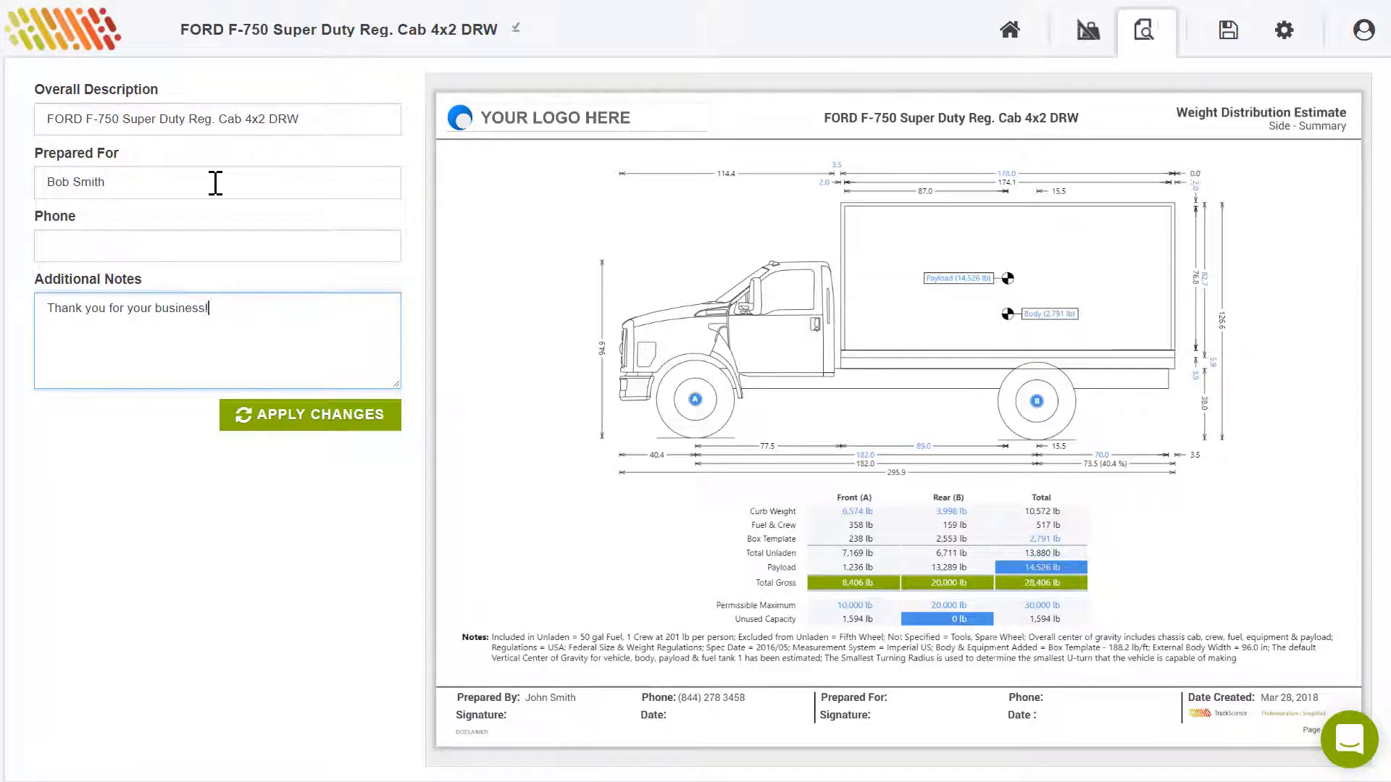
{"action": "left_click", "coordinate": [1009, 29]}
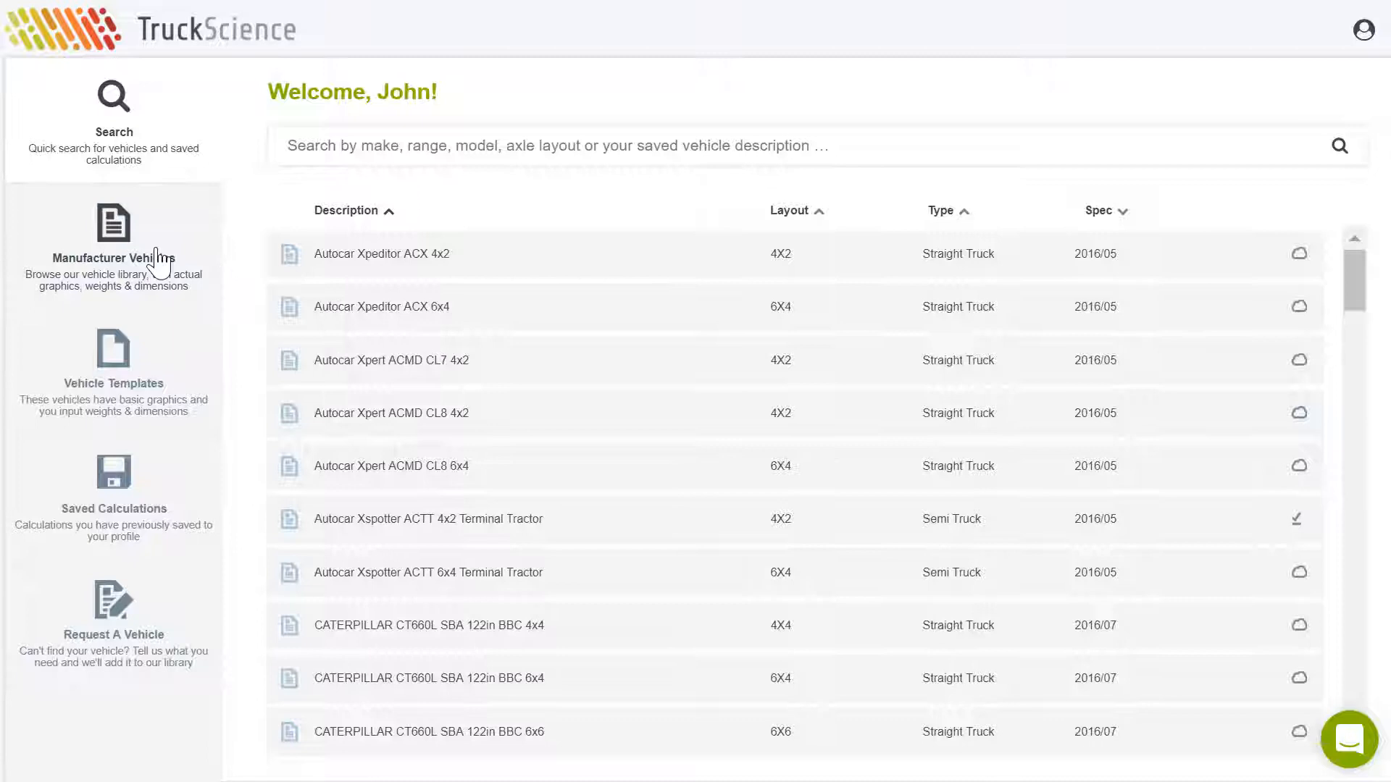
- Browse Manufacturer Vehicles and locate the FORD F-750 Super Duty Rollback
{"action": "left_click", "coordinate": [113, 239]}
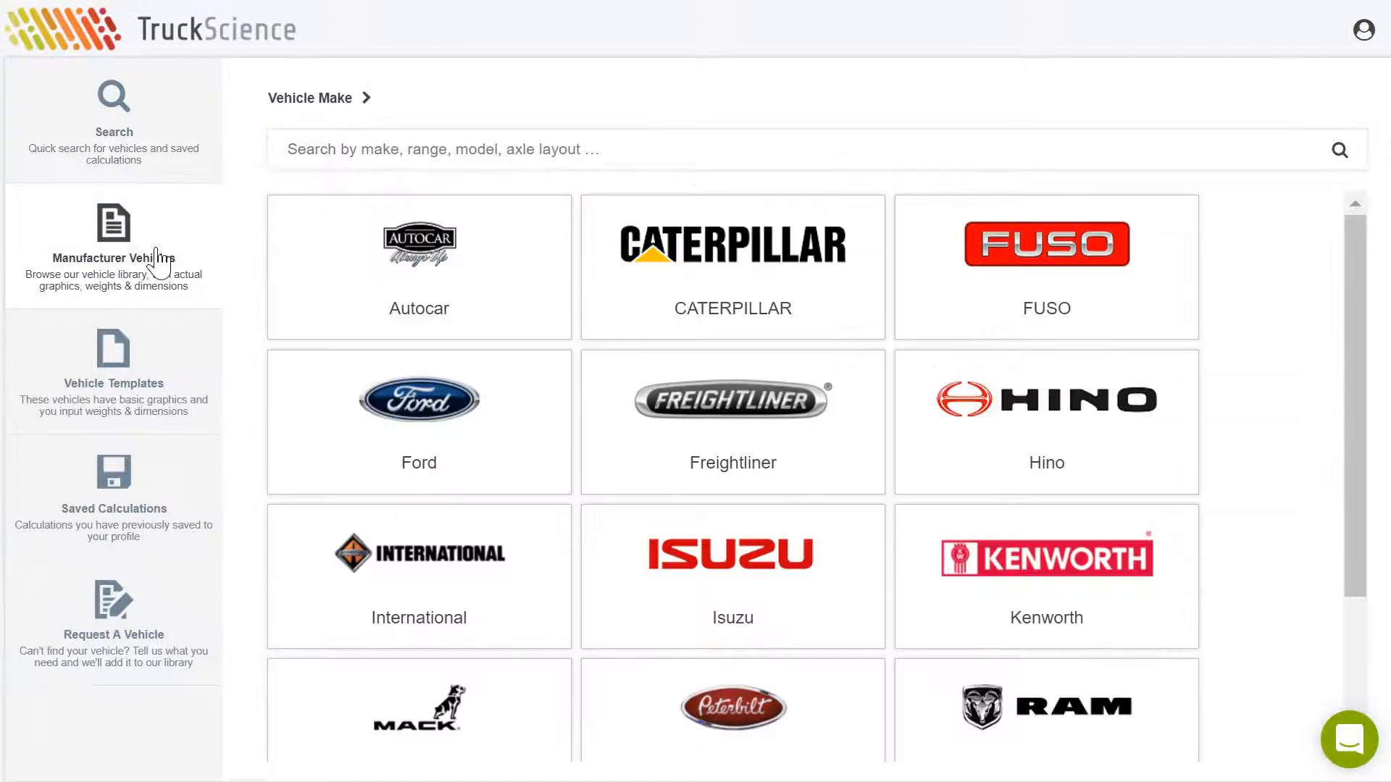
{"action": "mouse_move", "coordinate": [171, 264]}
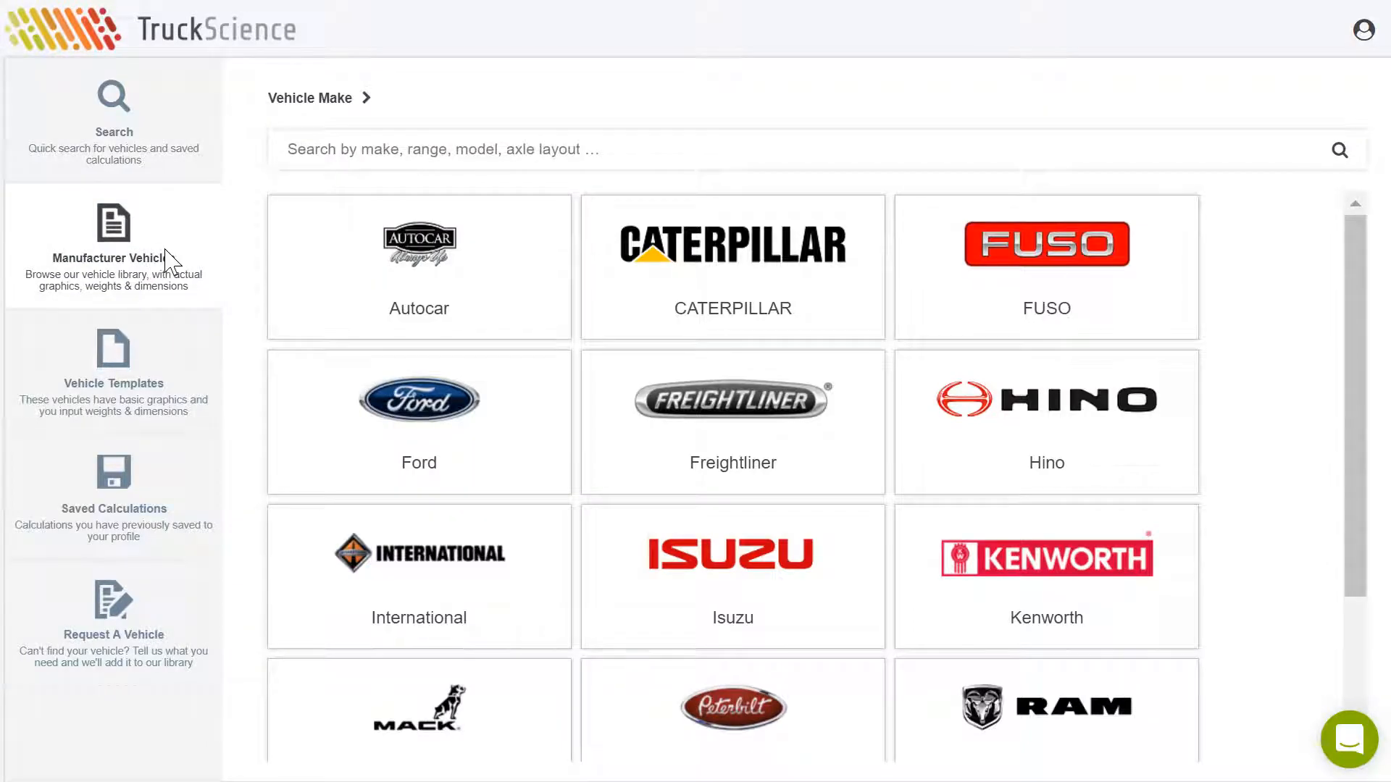
{"action": "scroll", "scroll_direction": "down", "scroll_amount": 3}
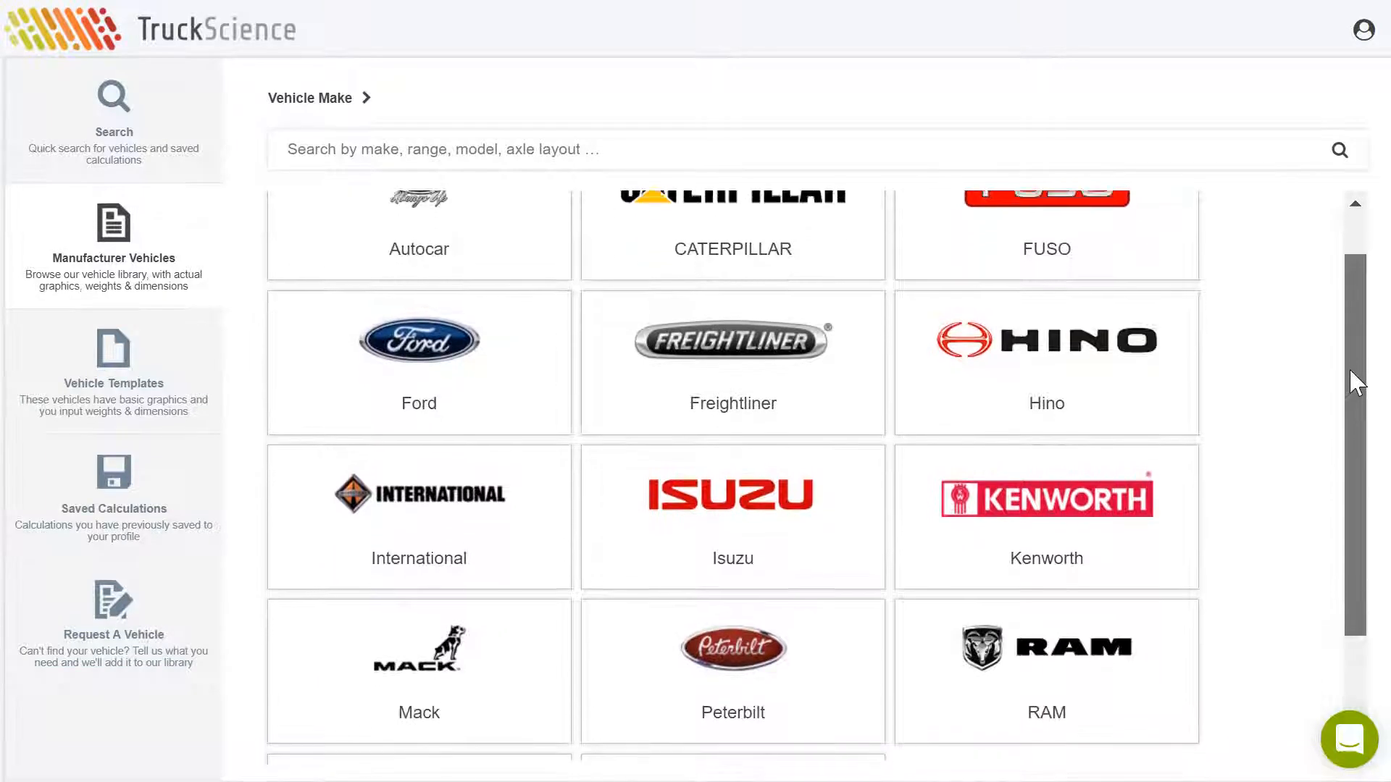
{"action": "scroll", "scroll_direction": "down", "scroll_amount": 3}
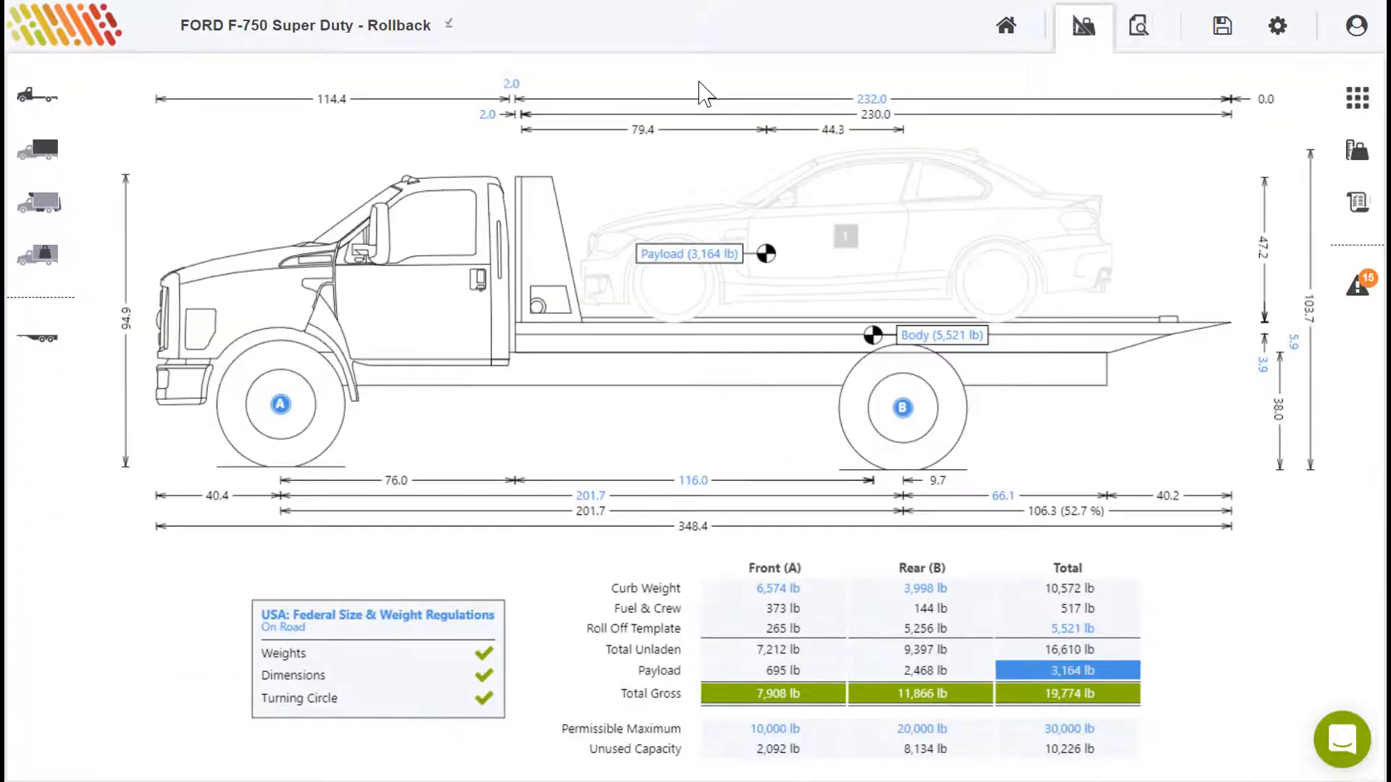
- Return from the rollback calculation to the dashboard vehicle list
{"action": "left_click", "coordinate": [843, 235]}
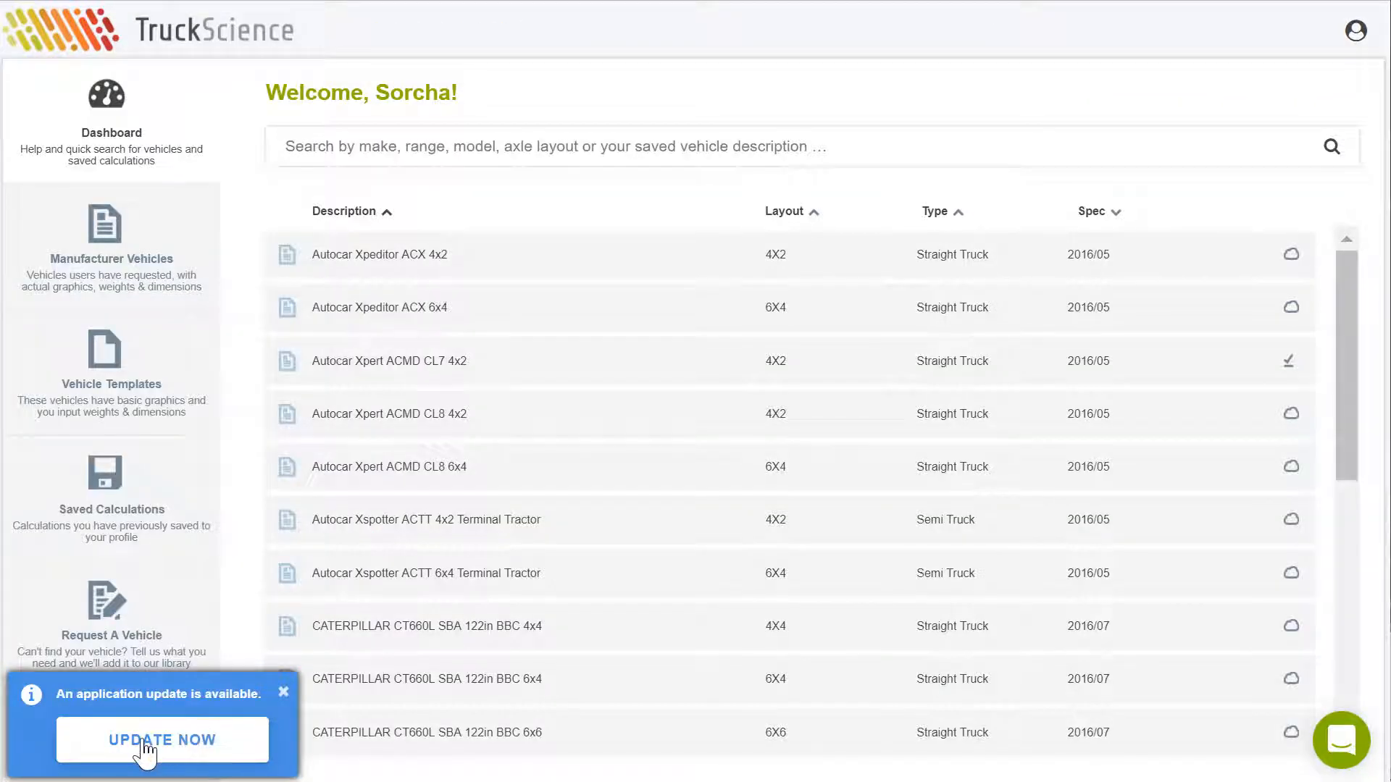
- Install the update and reopen the saved ACME FORD F-750 calculation
{"action": "left_click", "coordinate": [162, 741]}
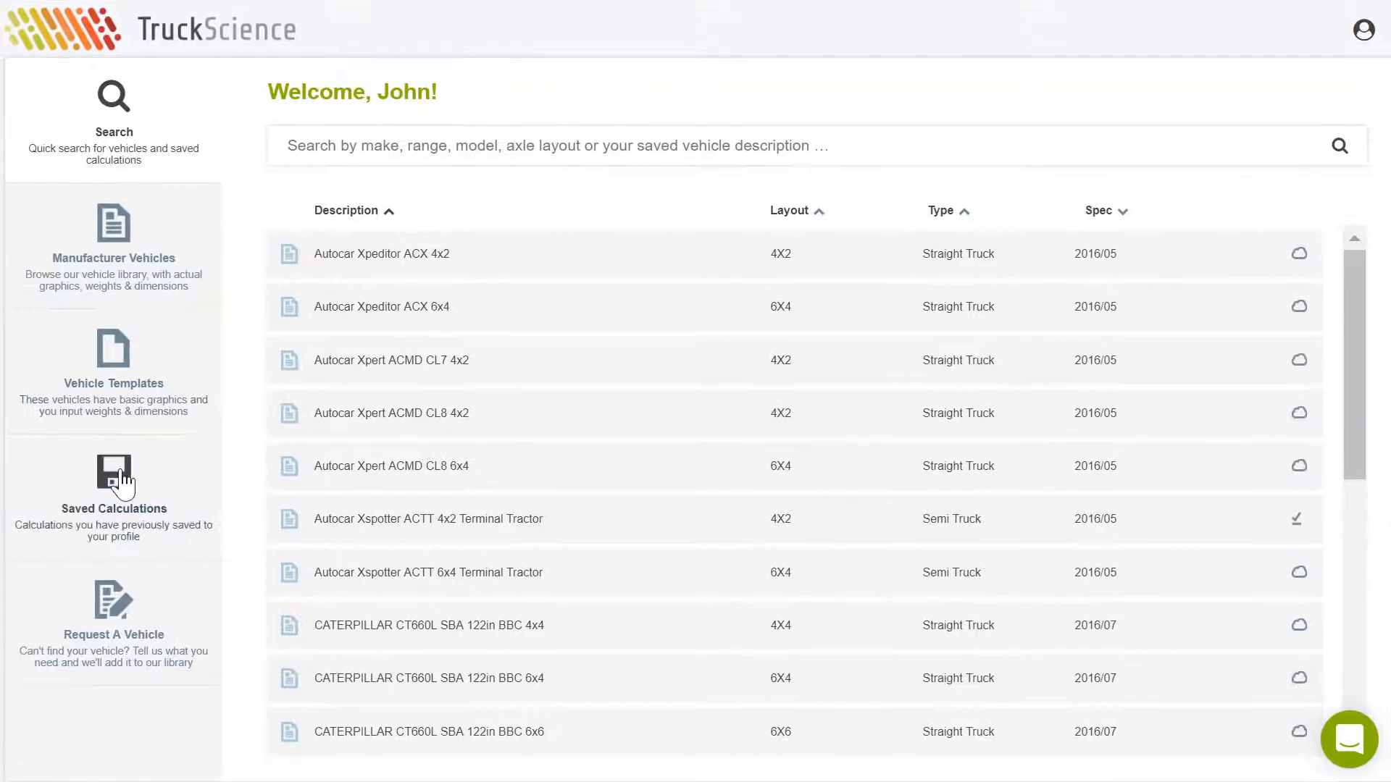
{"action": "left_click", "coordinate": [113, 484]}
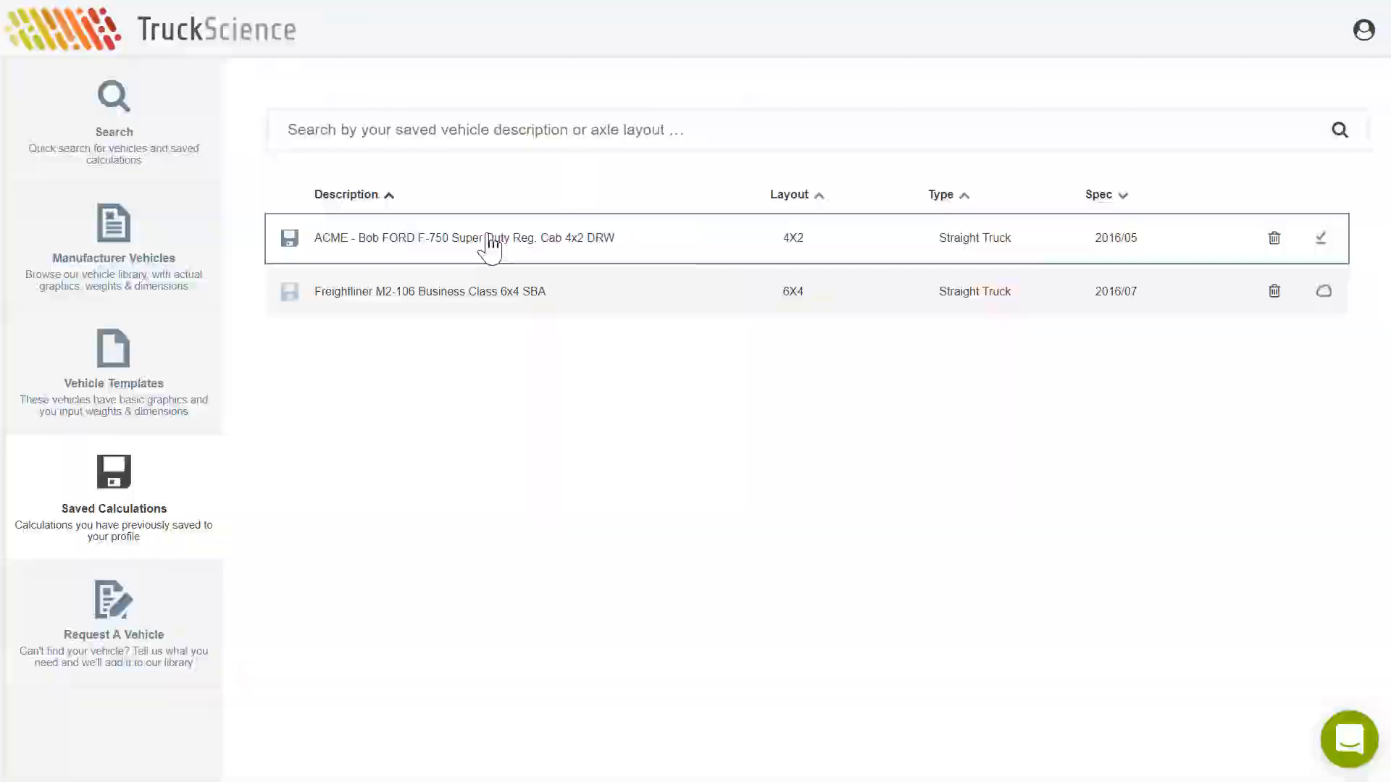
{"action": "left_click", "coordinate": [455, 236]}
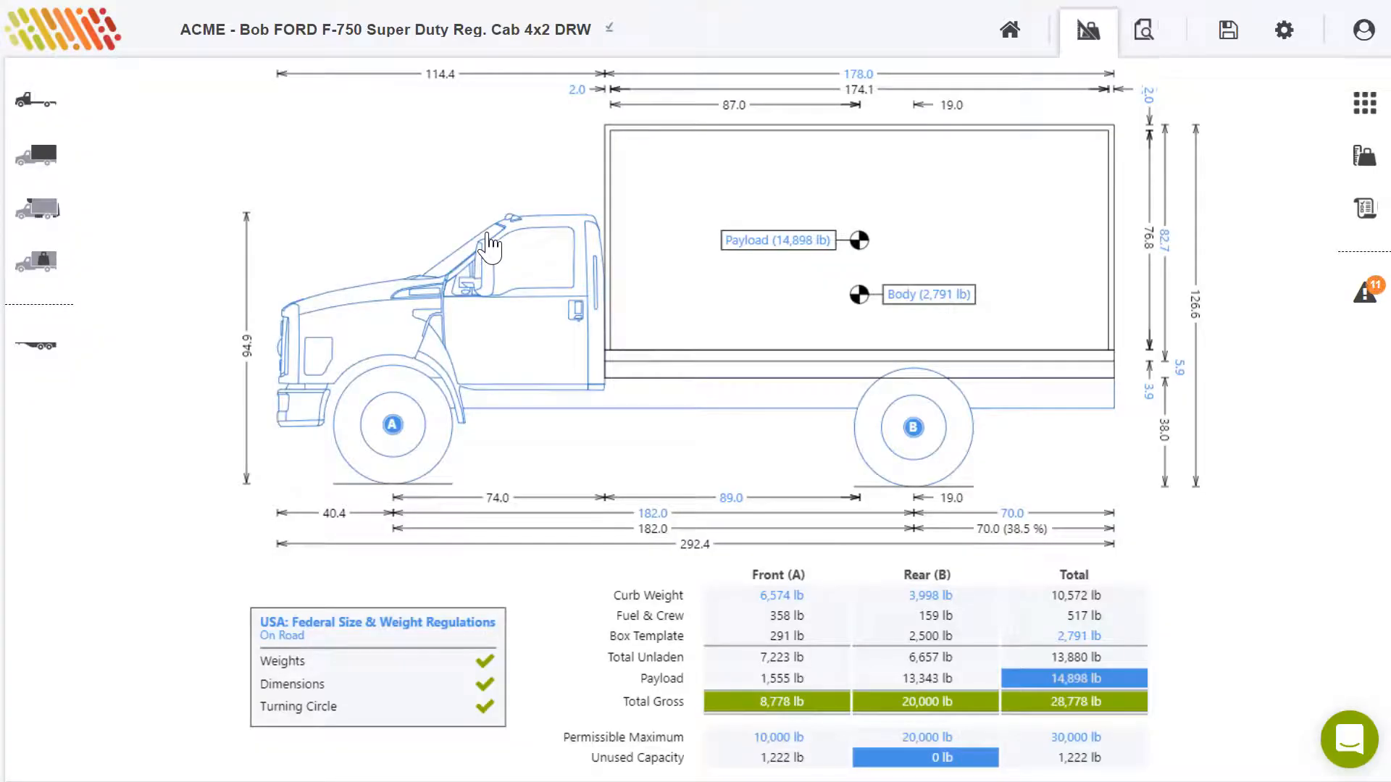
- View the customer summary report, then go back to the vehicle diagram
{"action": "left_click", "coordinate": [1143, 29]}
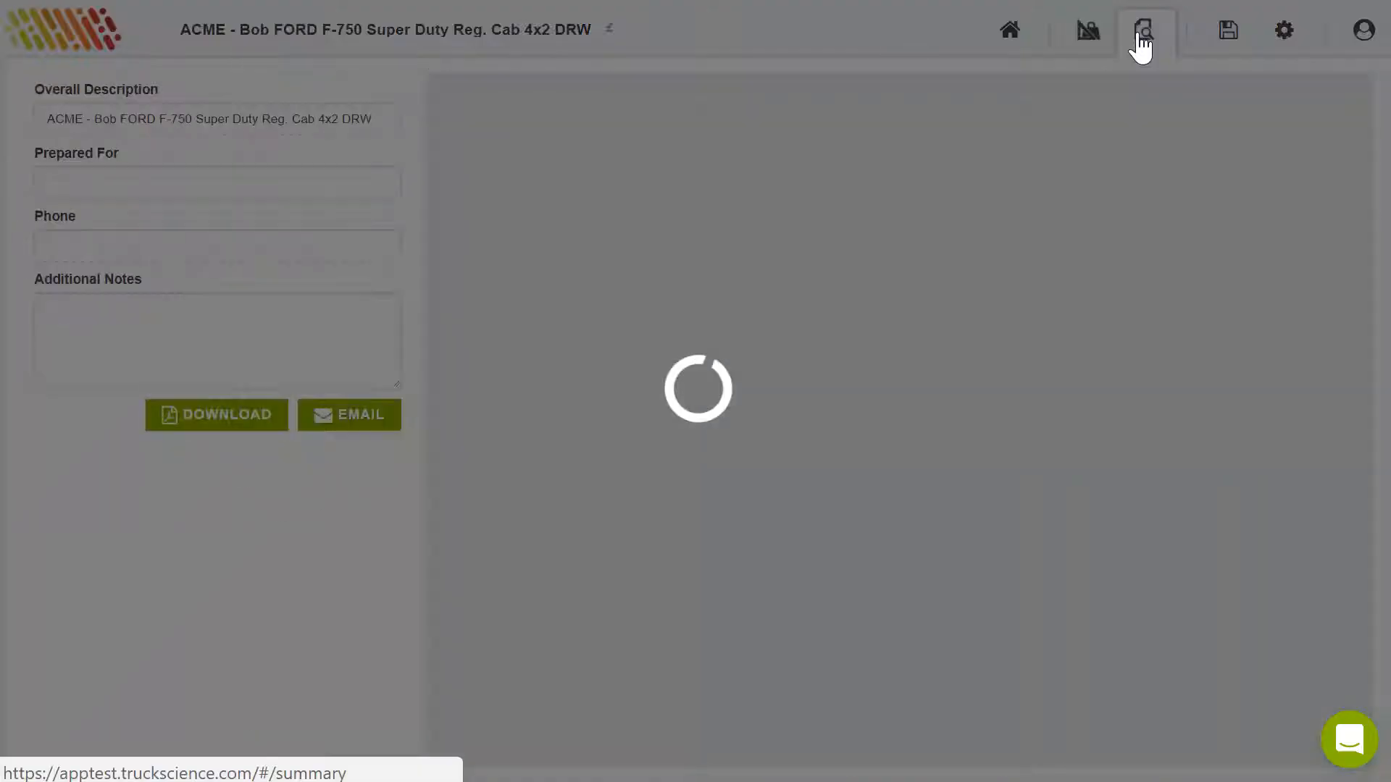
{"action": "left_click", "coordinate": [1145, 29]}
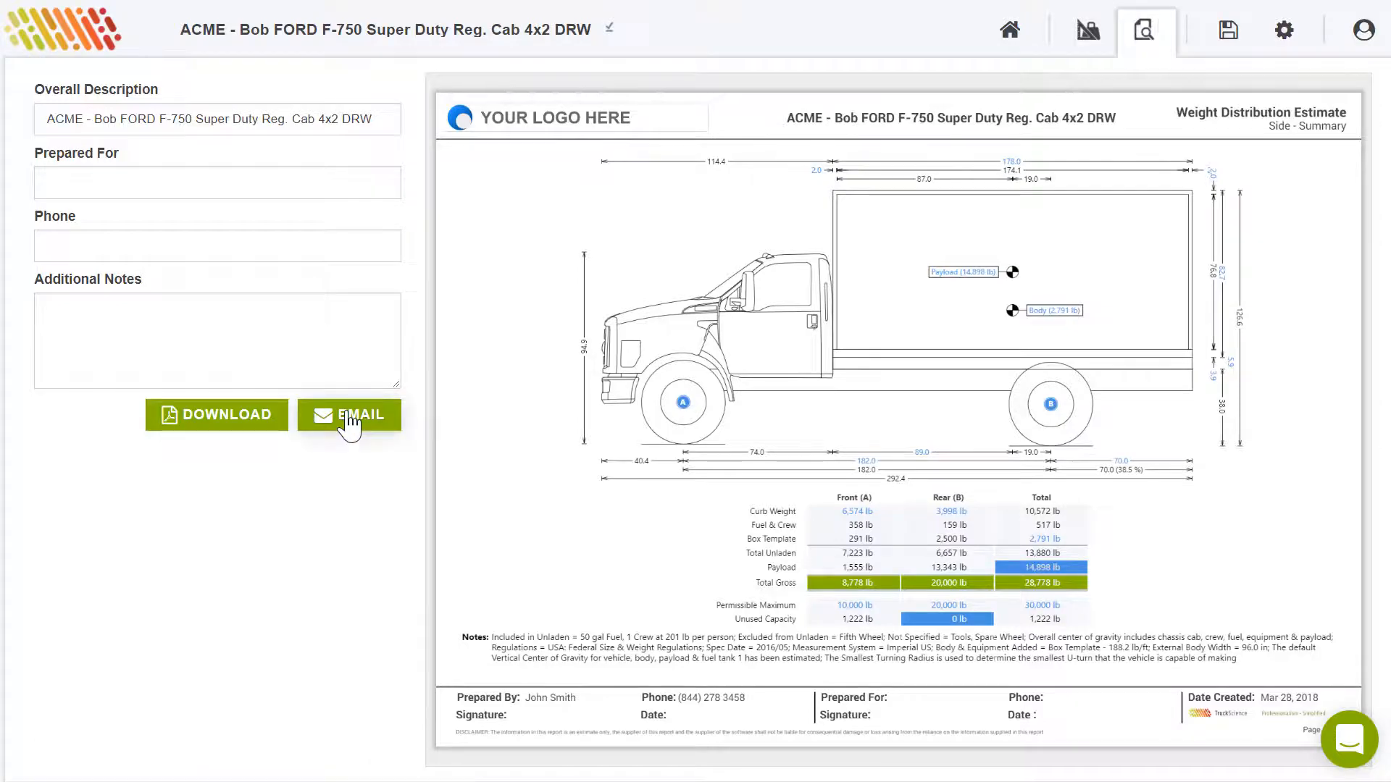
{"action": "left_click", "coordinate": [1079, 29]}
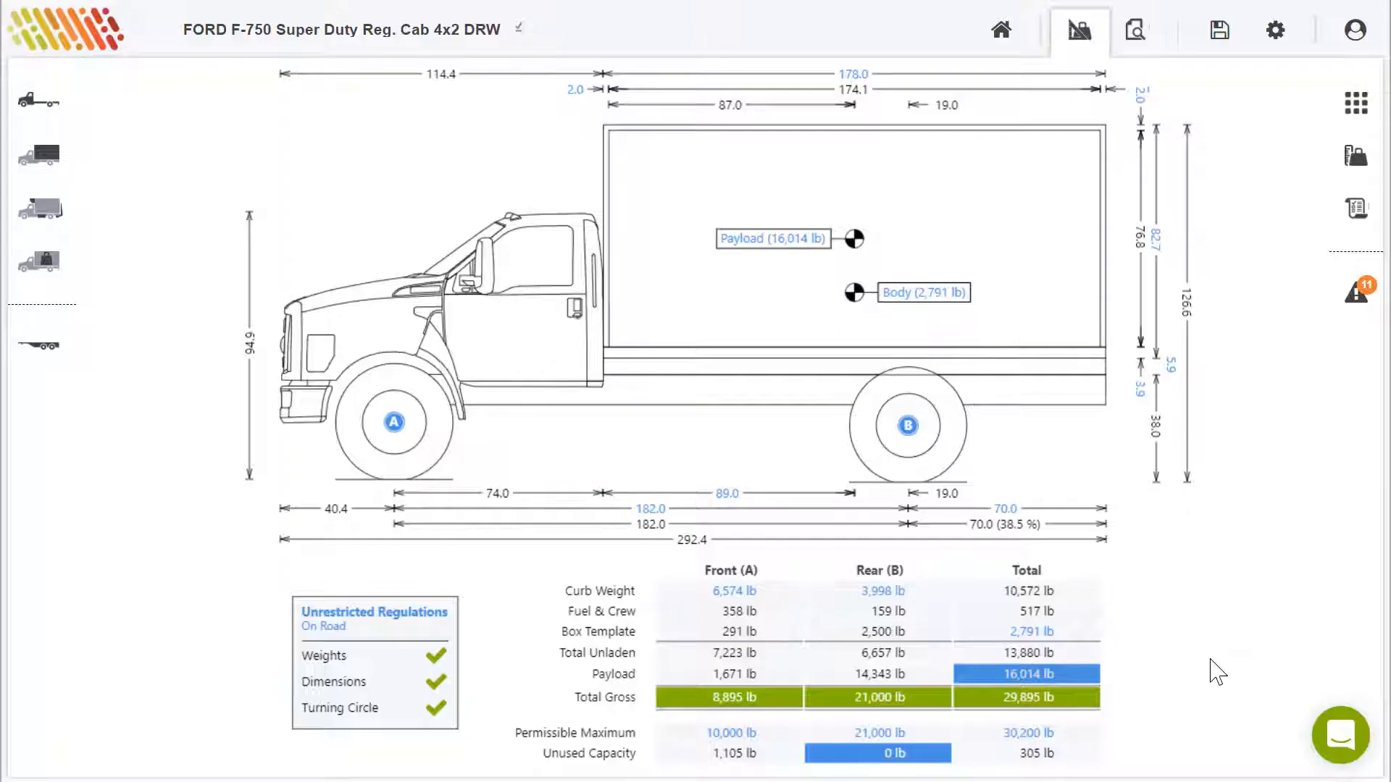
- Open the support chat and draft the message 'I'm stuck'
{"action": "left_click", "coordinate": [1340, 736]}
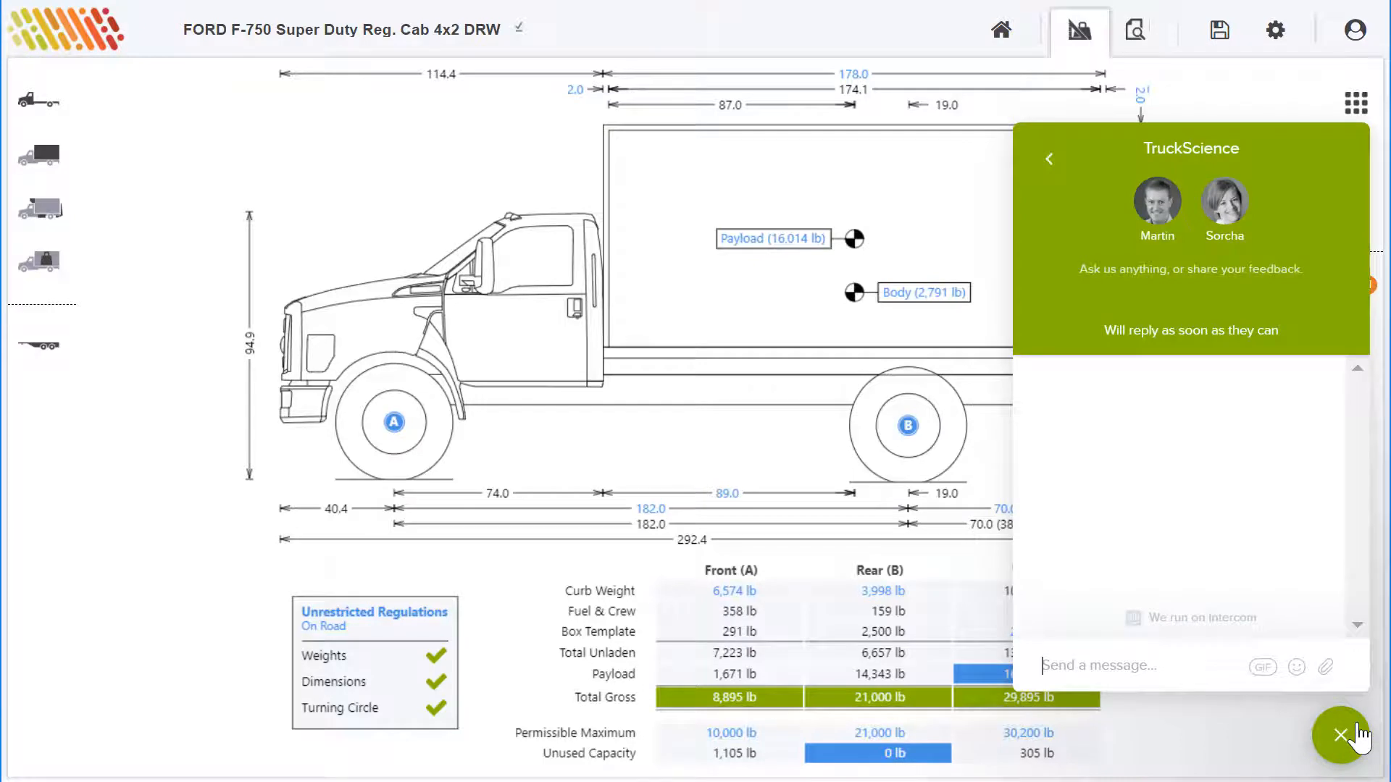
{"action": "type", "text": "I'm stuck"}
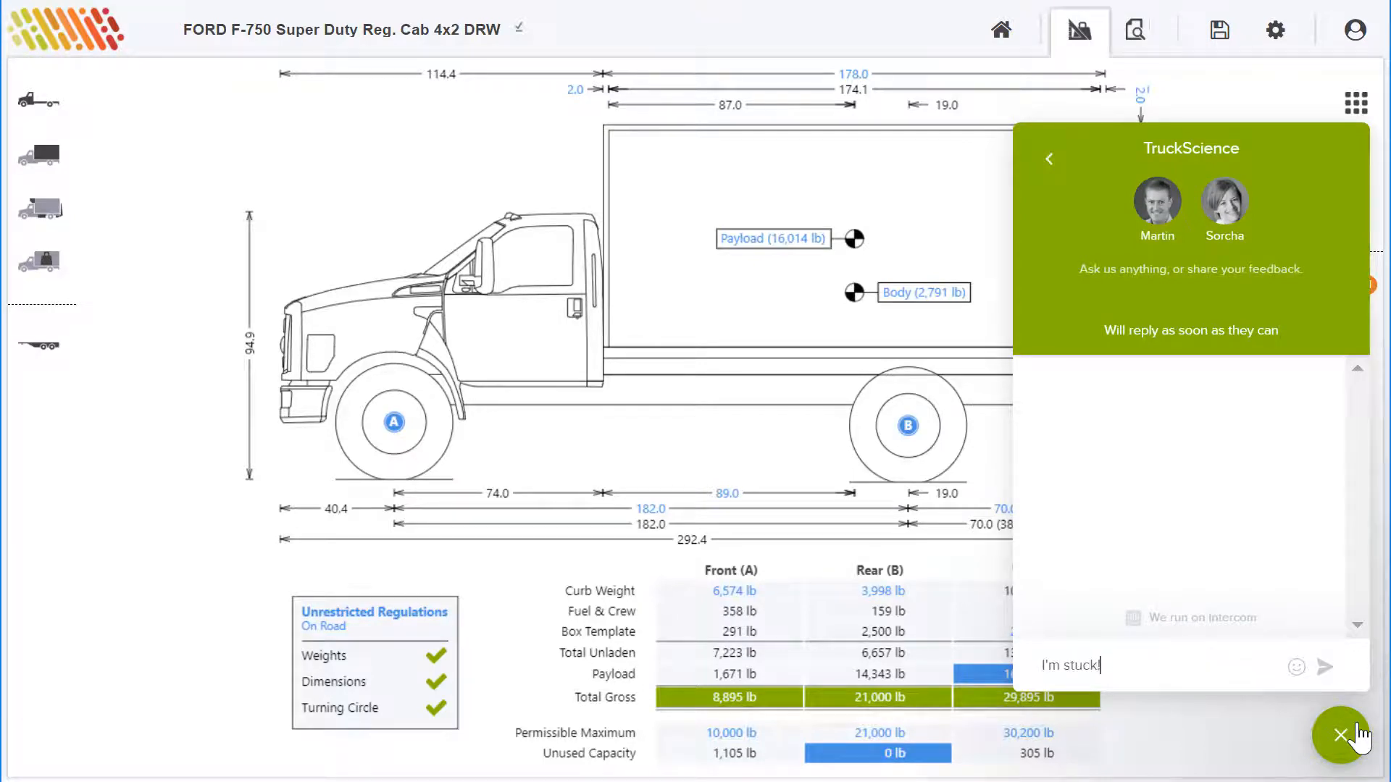